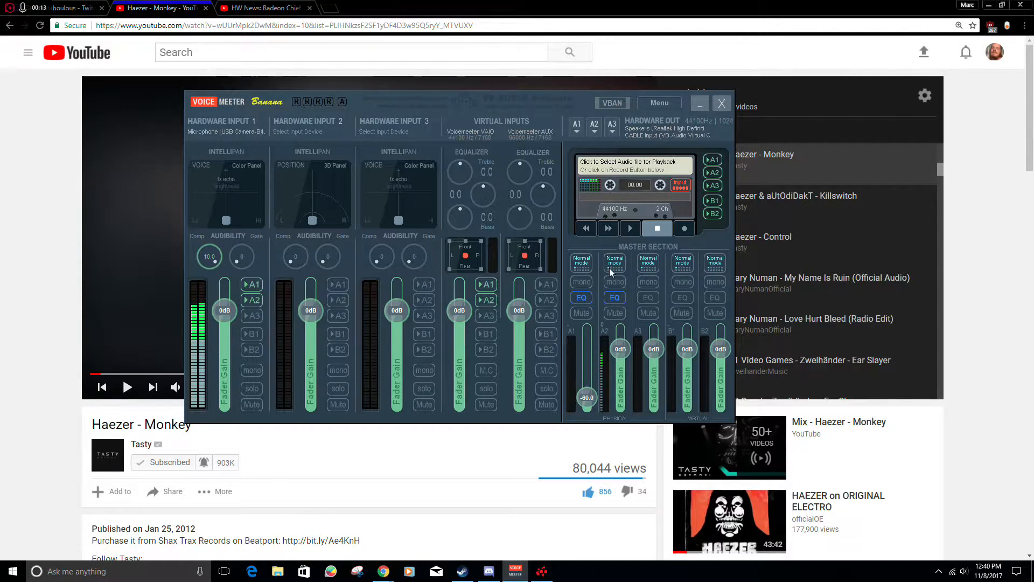
mouse_move(620, 340)
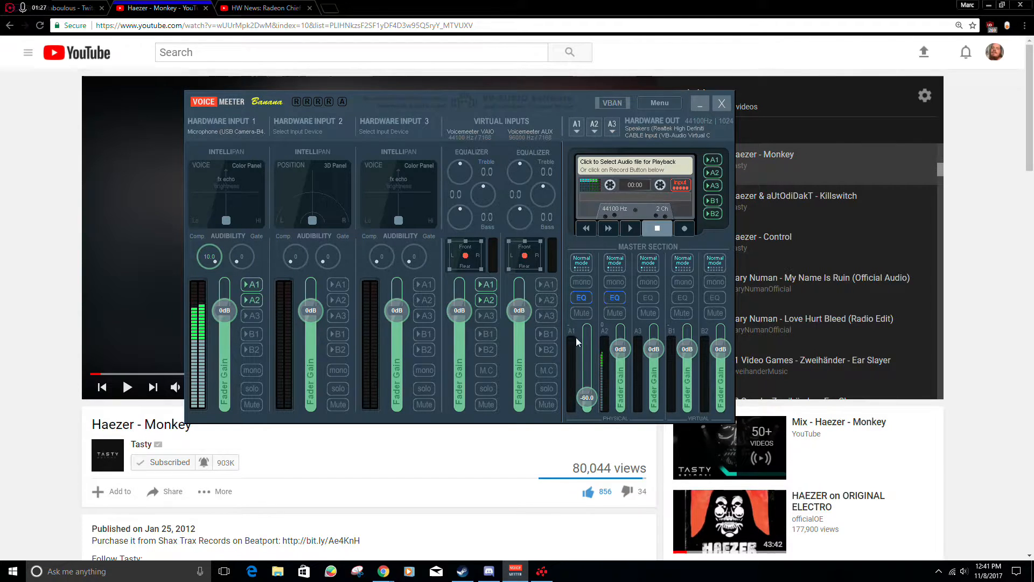
mouse_move(623, 264)
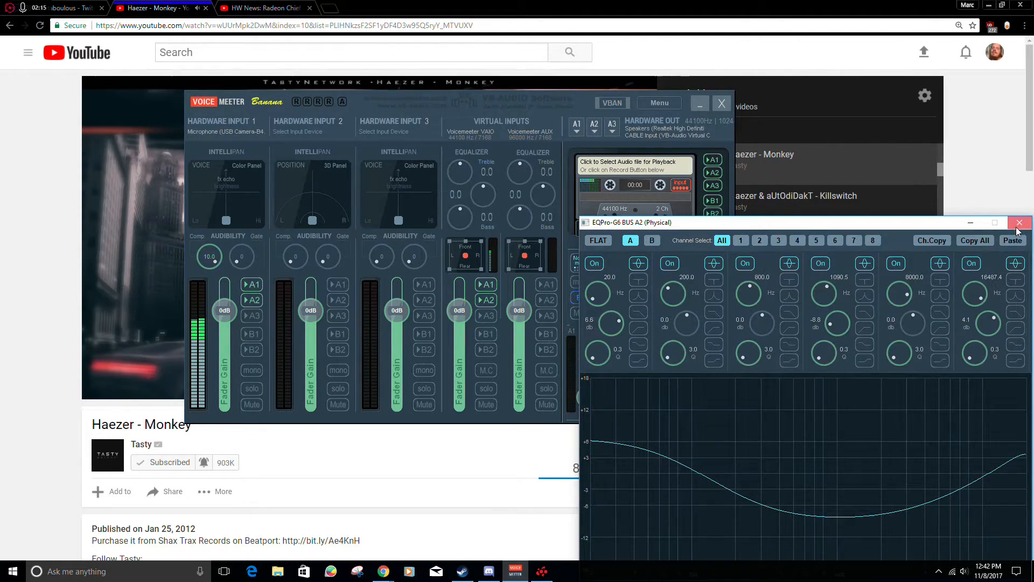
Close the A2 equalizer, then set Hardware Input 1's Intellipan to the centred 3D position panel.
left_click(1019, 222)
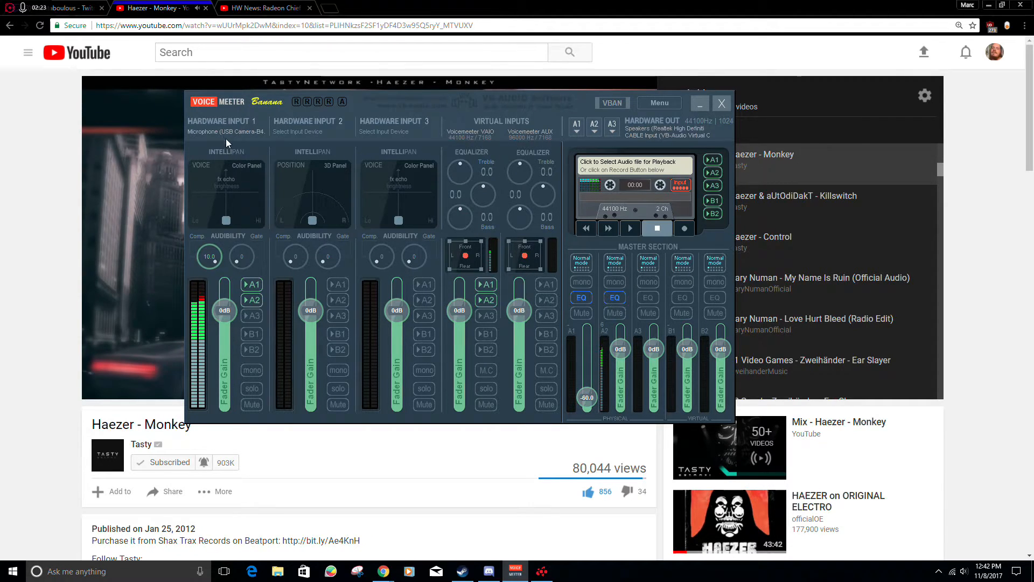
left_click(206, 165)
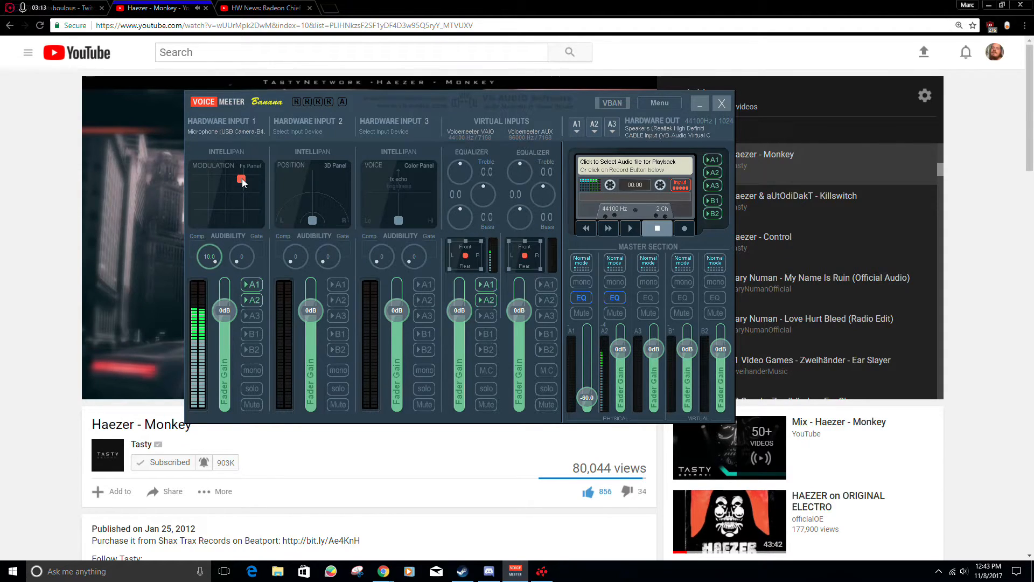
left_click_drag(239, 179, 237, 215)
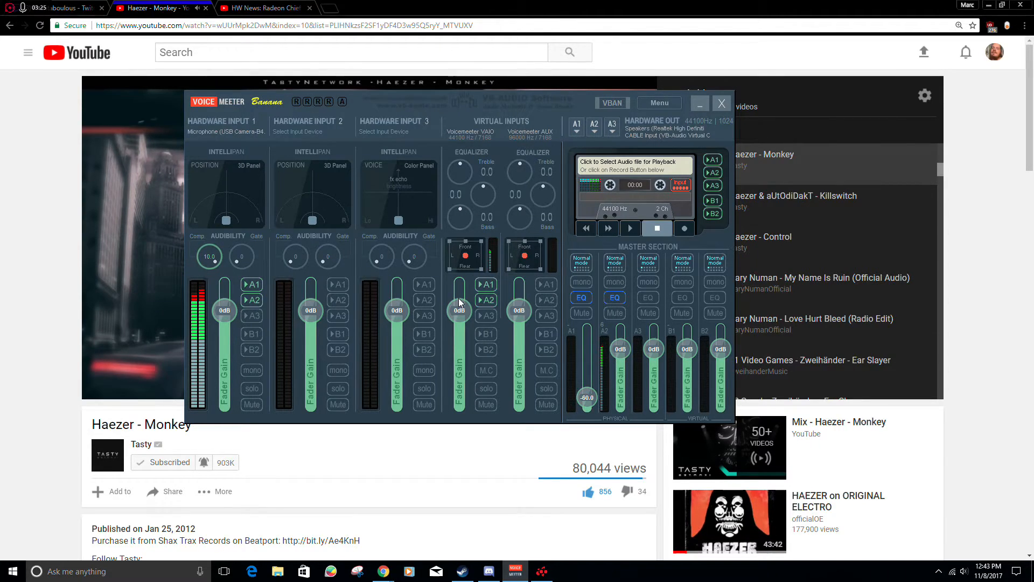
left_click(610, 102)
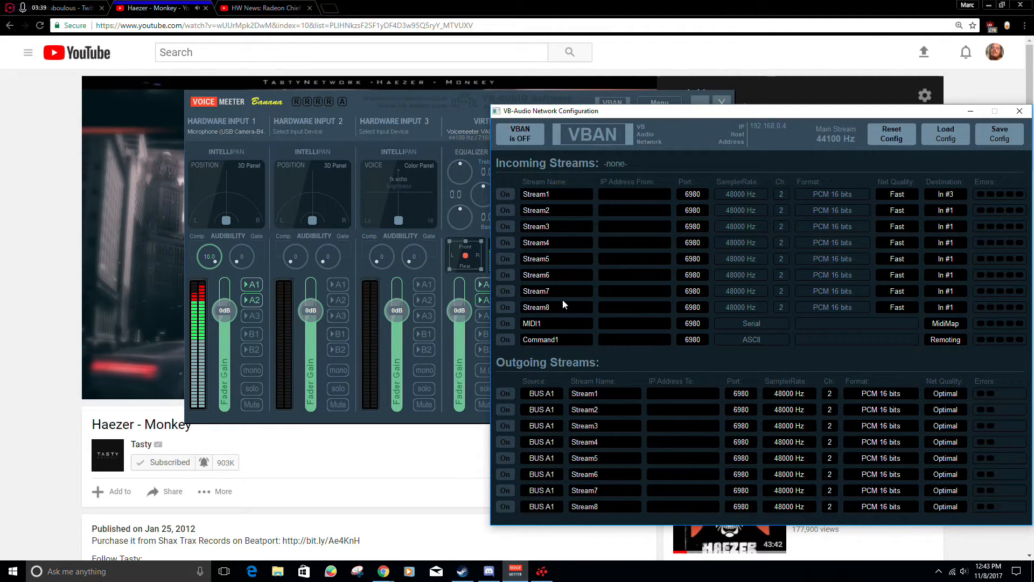
left_click(1019, 111)
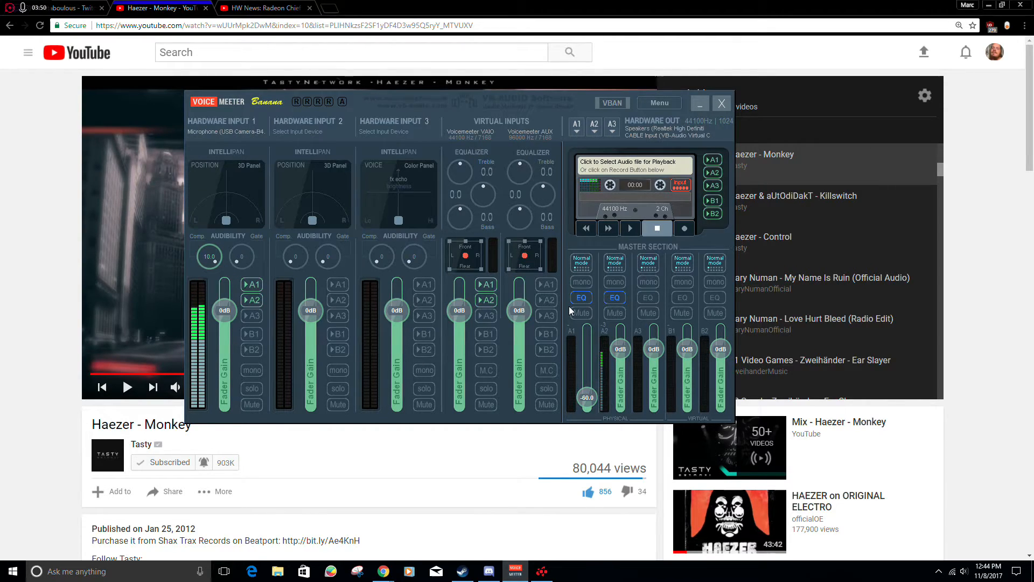
mouse_move(492, 253)
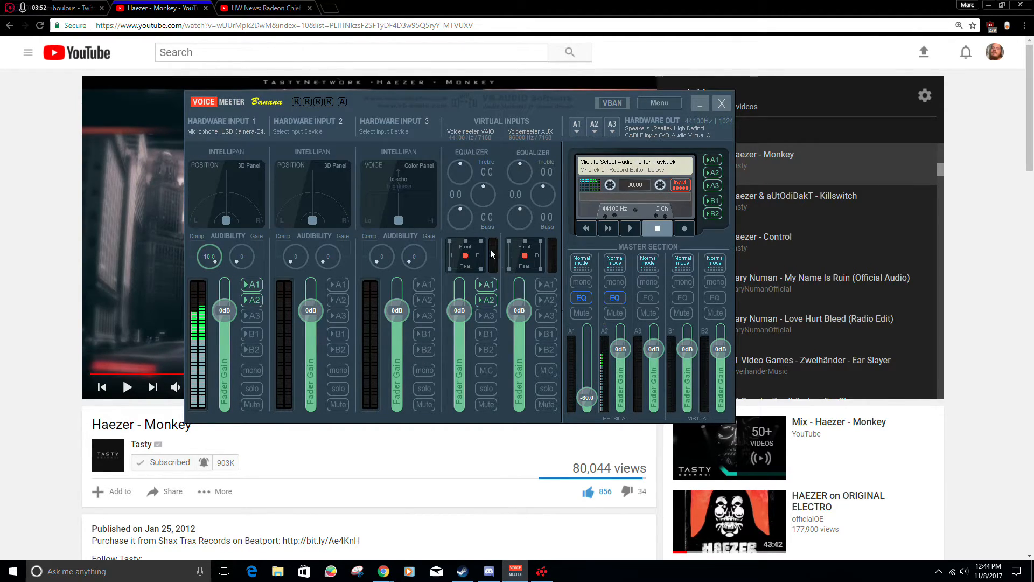
Open the Windows playback devices, check the recording devices including VoiceMeeter B2, then return to Playback.
right_click(964, 570)
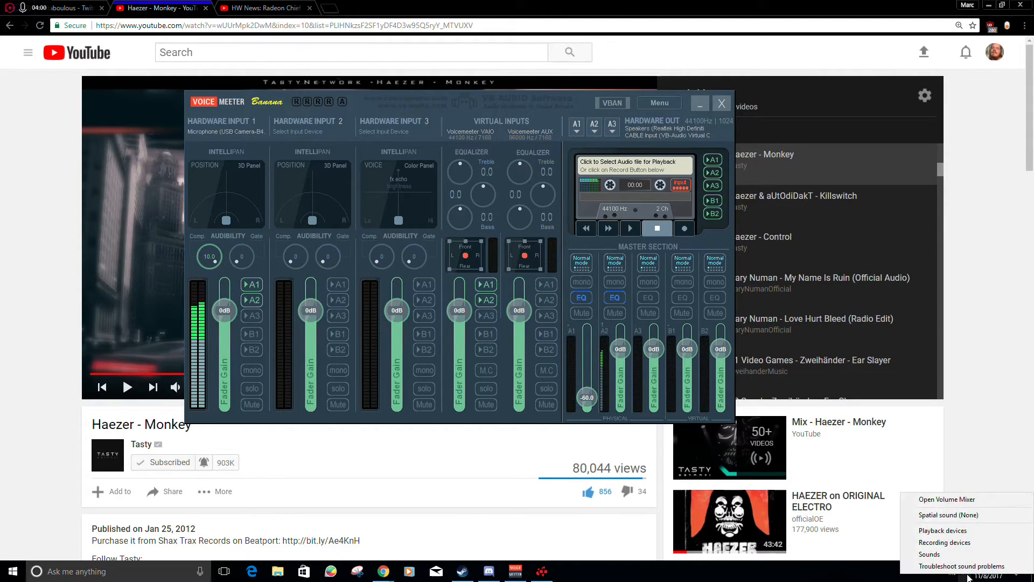
left_click(942, 530)
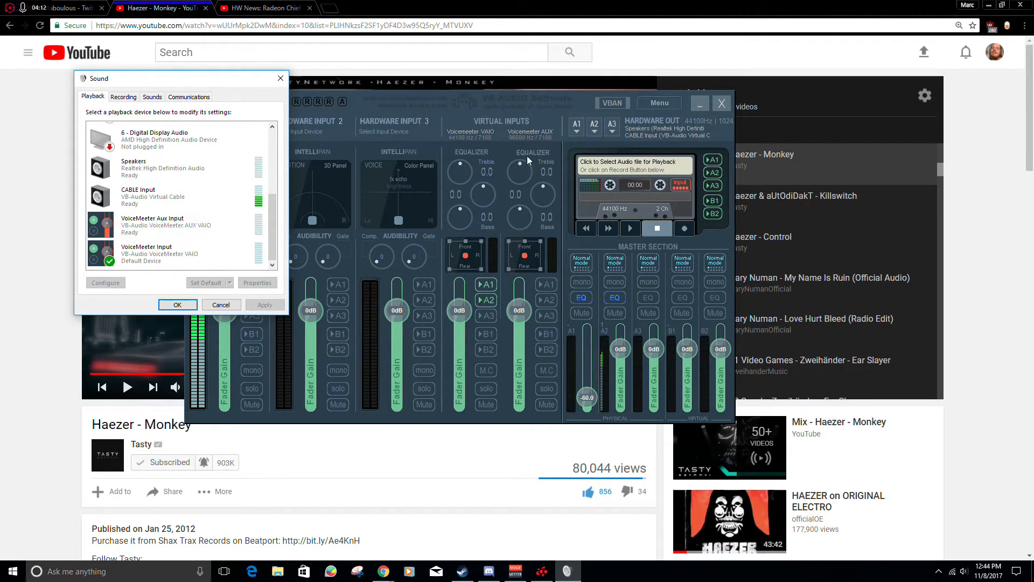
left_click(124, 96)
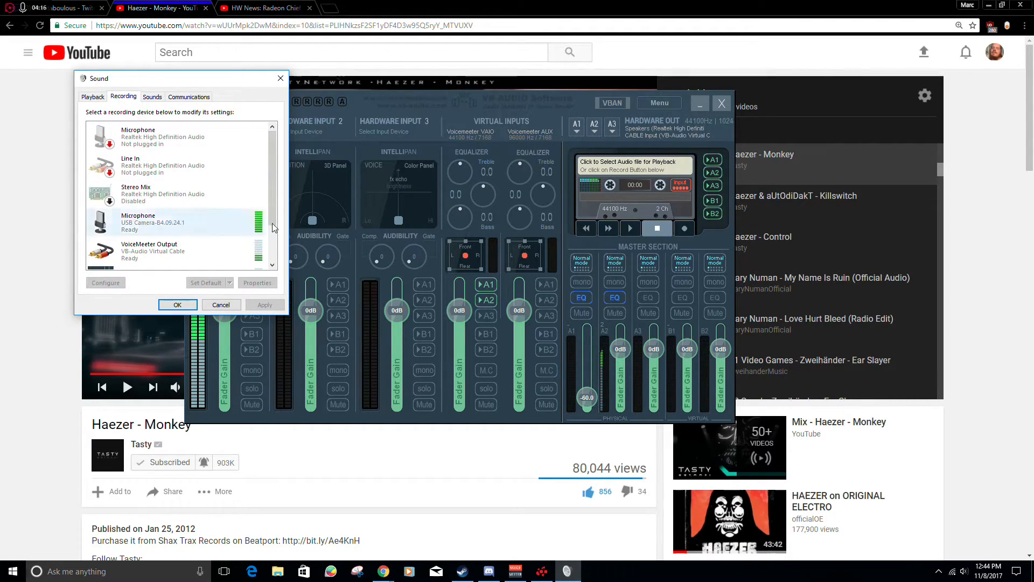
scroll("down", 3)
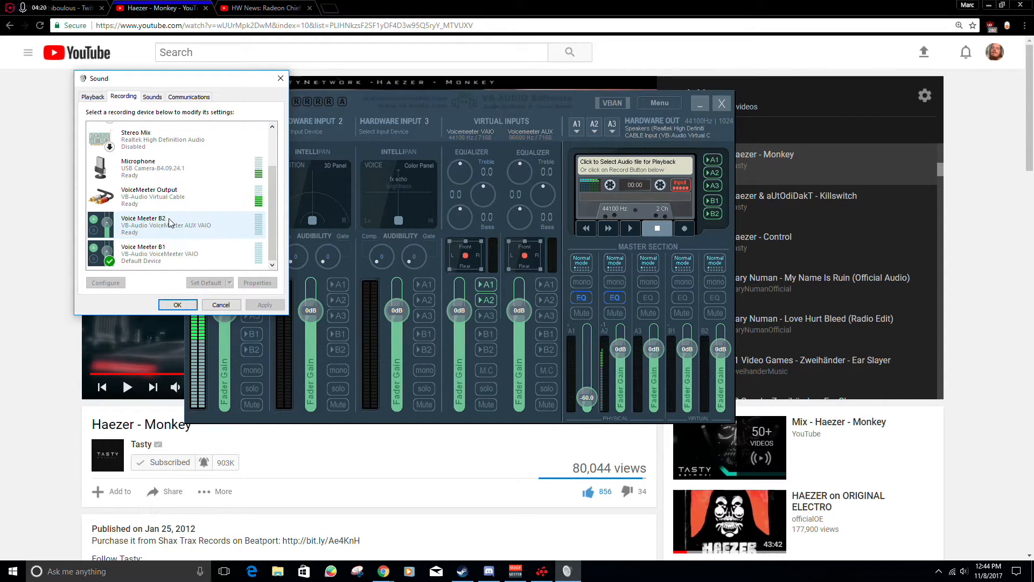
left_click(162, 253)
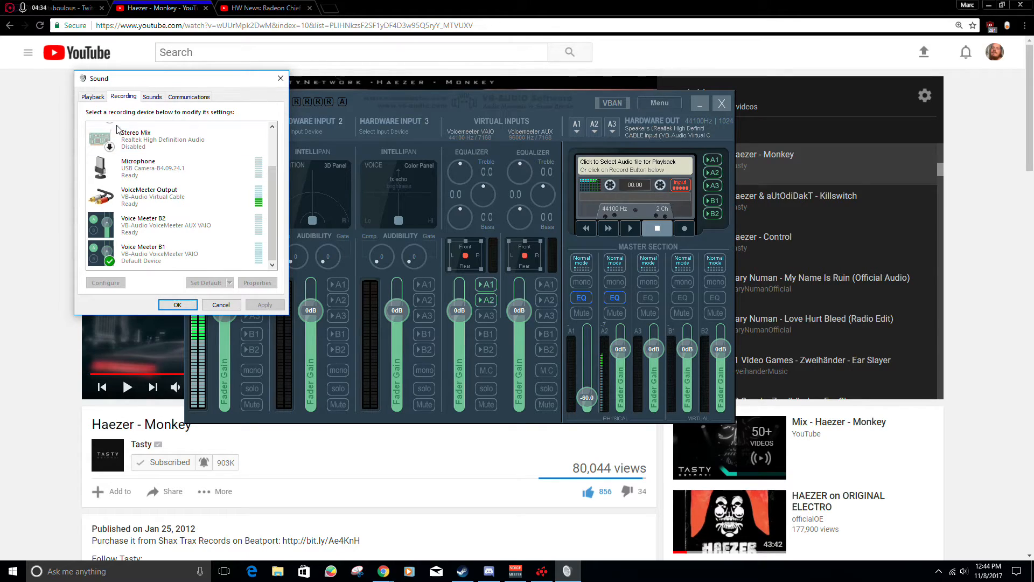
left_click(92, 96)
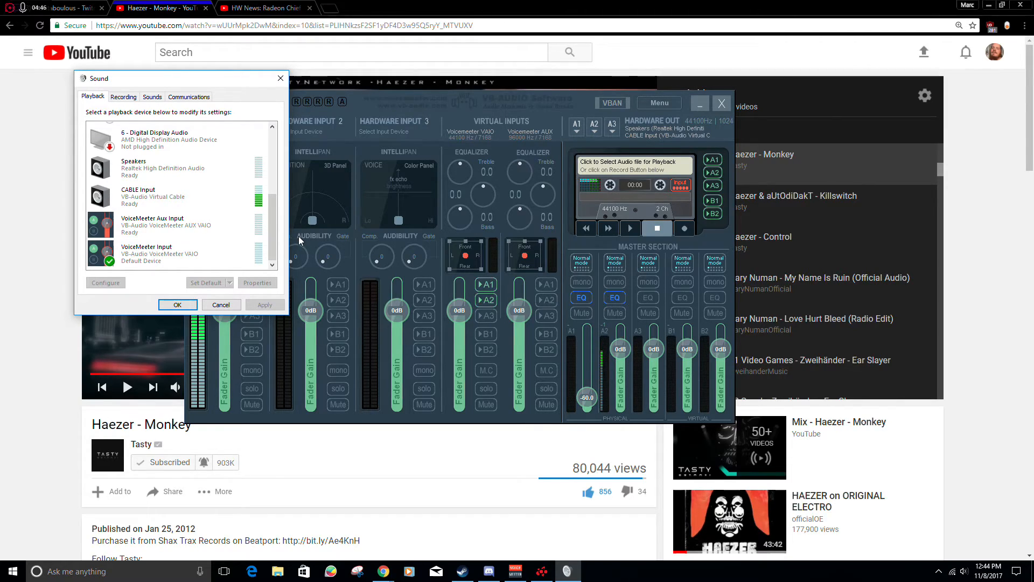
Close the Windows Sound dialog, leaving only the VoiceMeeter Banana mixer on screen.
left_click(165, 196)
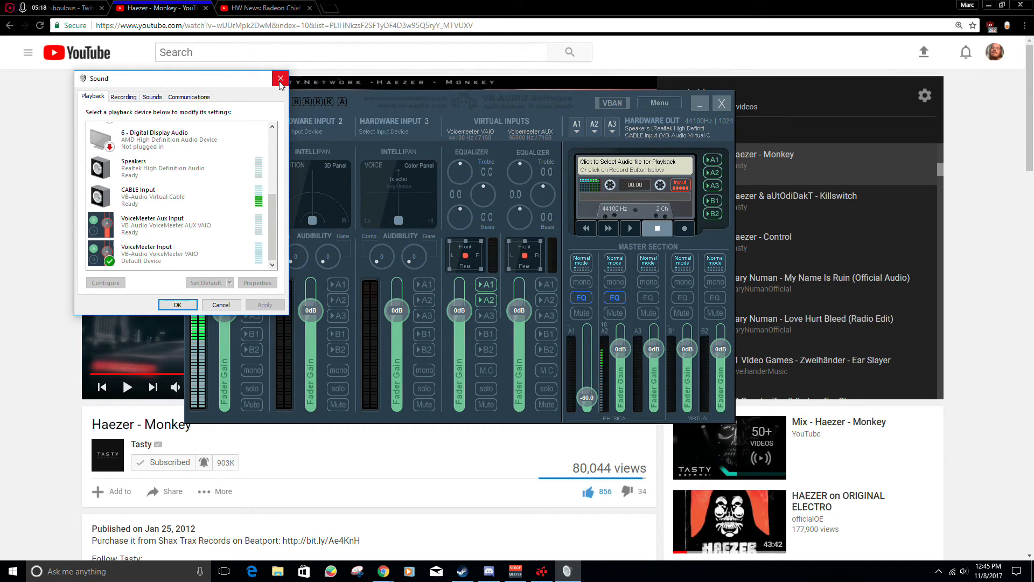
left_click(280, 77)
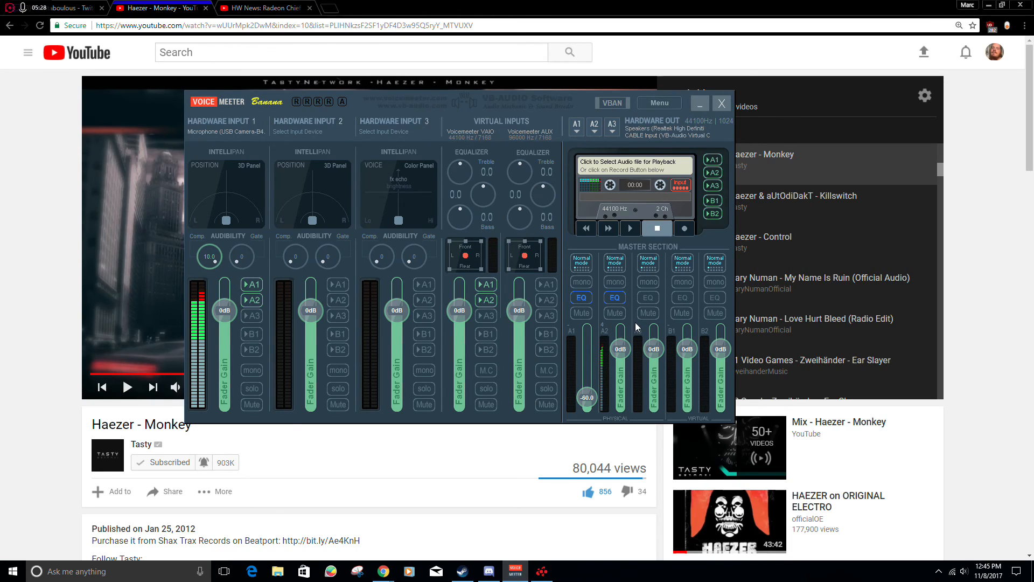